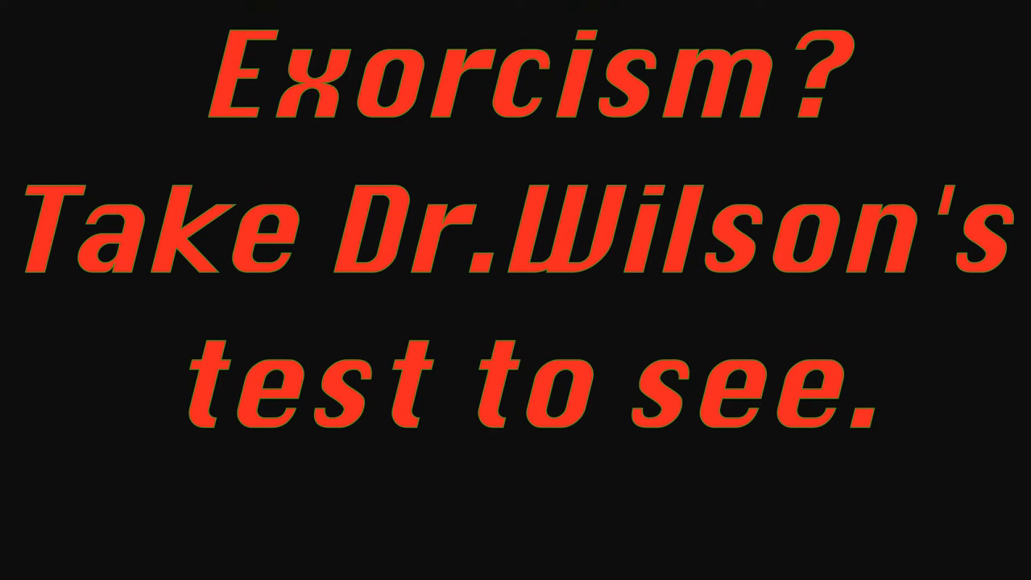
scroll(up, 3)
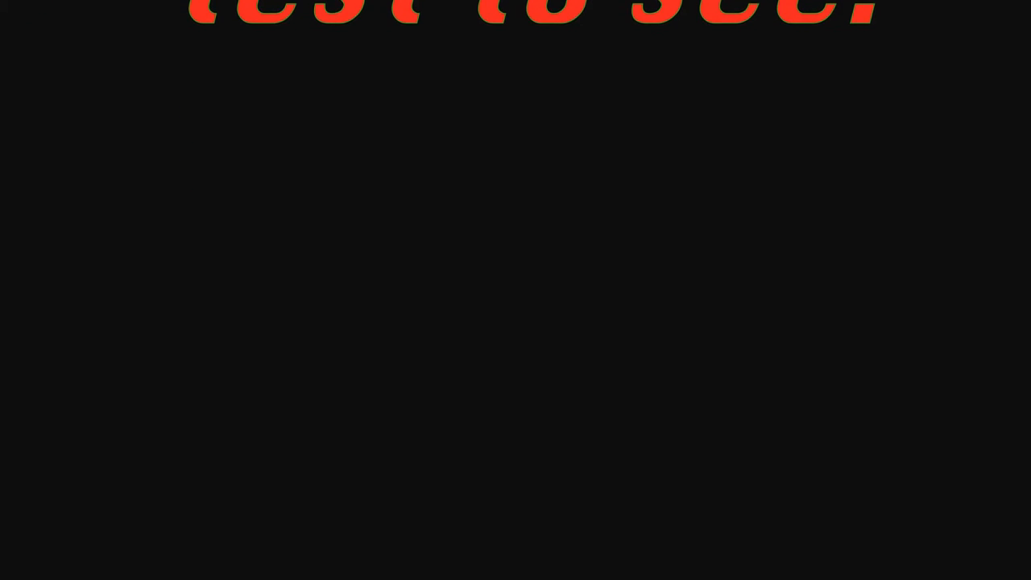
scroll(down, 3)
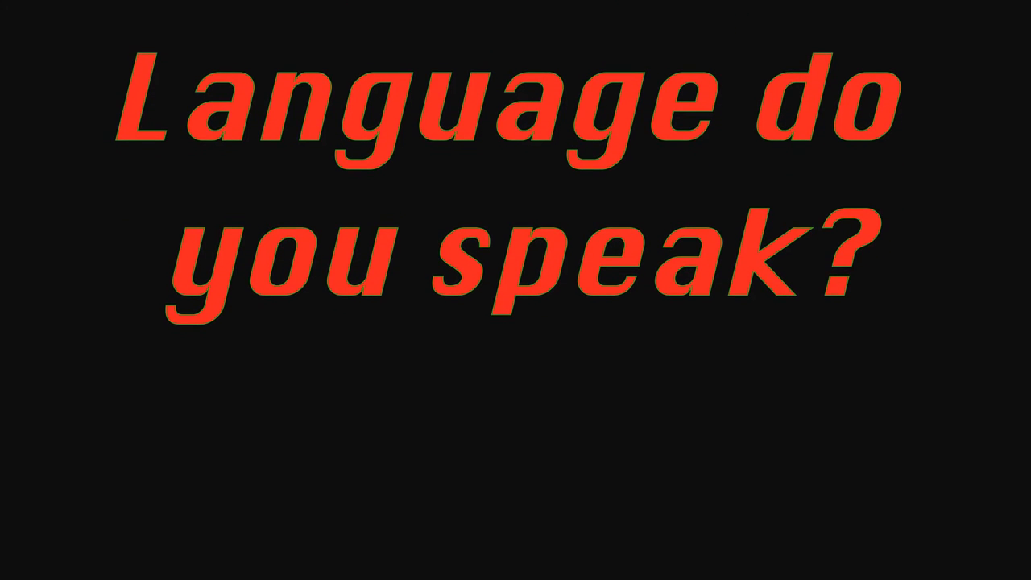
scroll(up, 3)
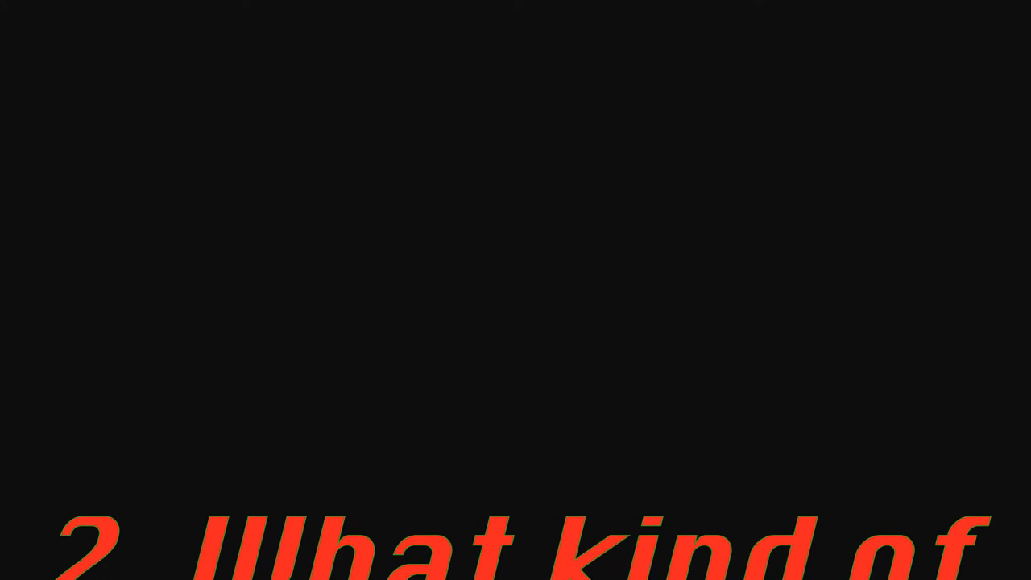
scroll(up, 3)
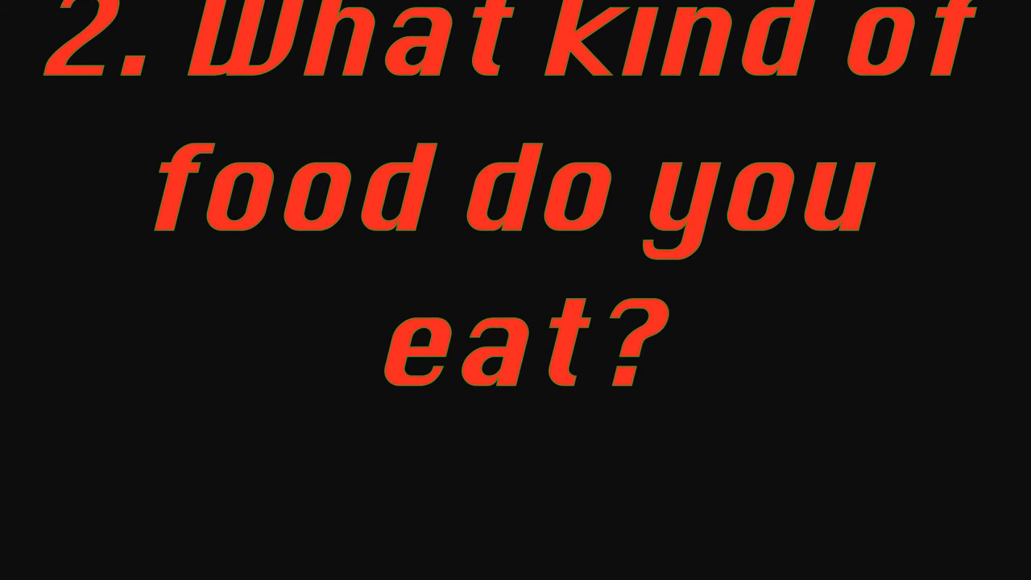
scroll(down, 3)
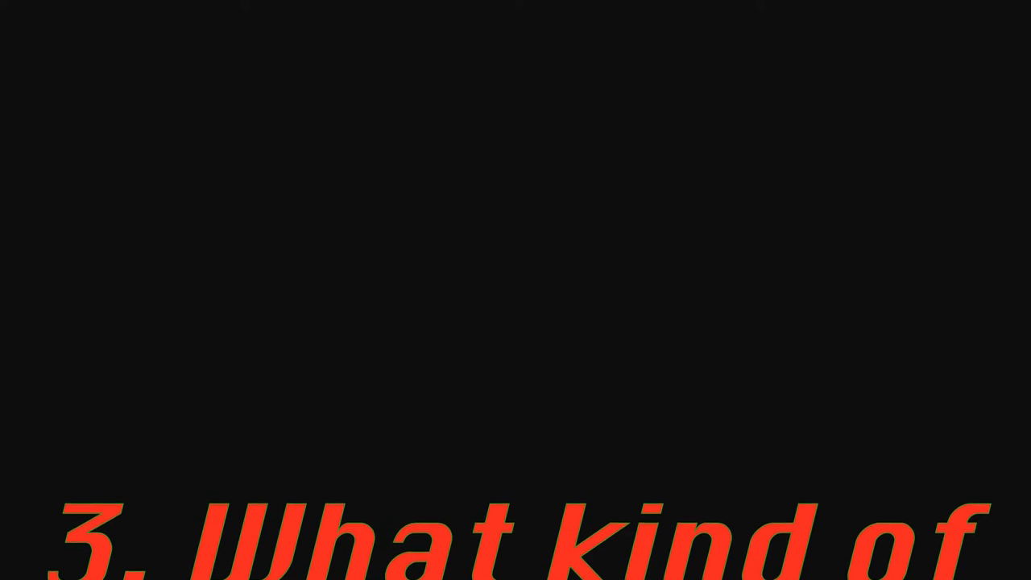
scroll(up, 3)
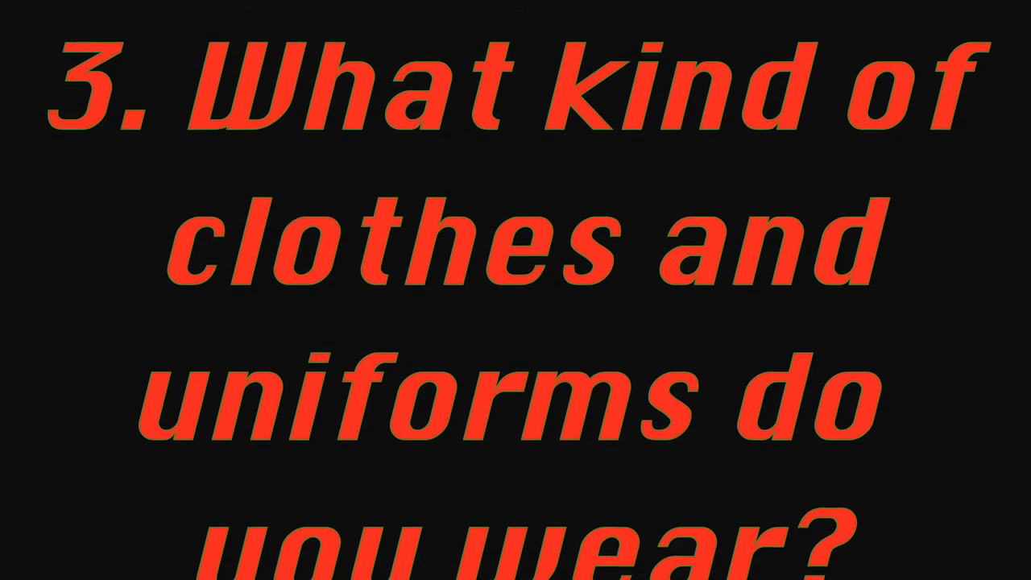
scroll(down, 3)
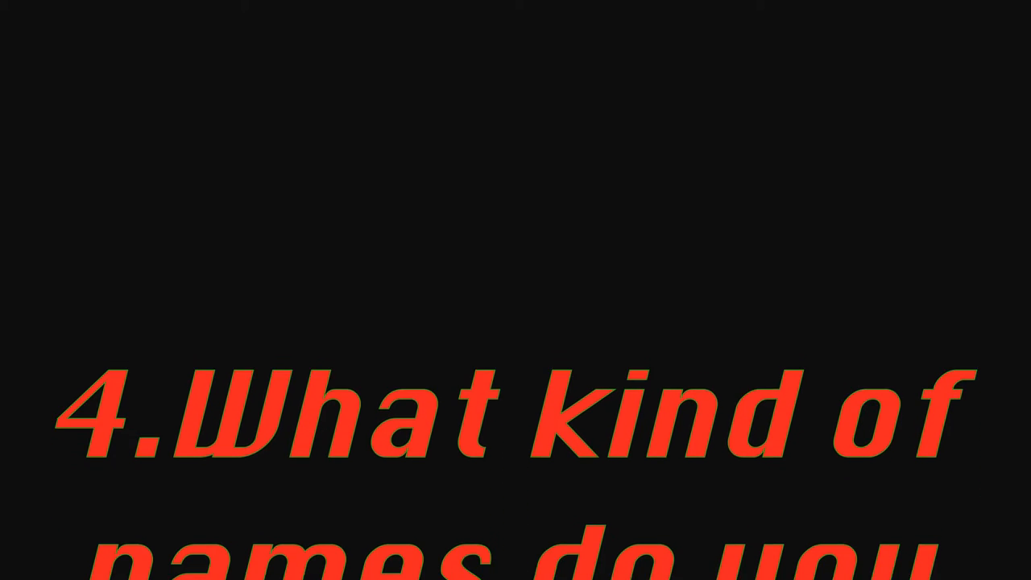
scroll(up, 3)
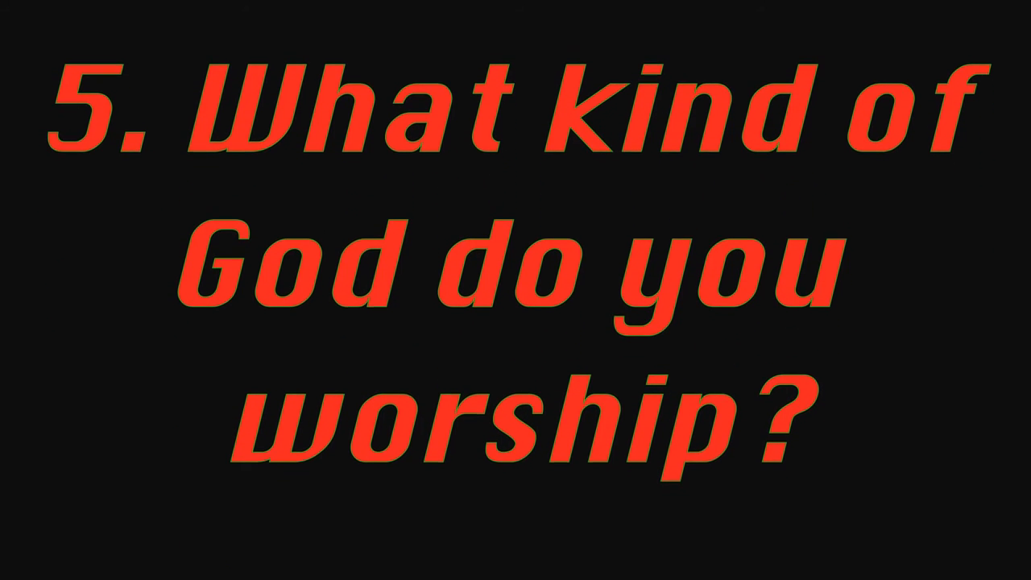
scroll(up, 3)
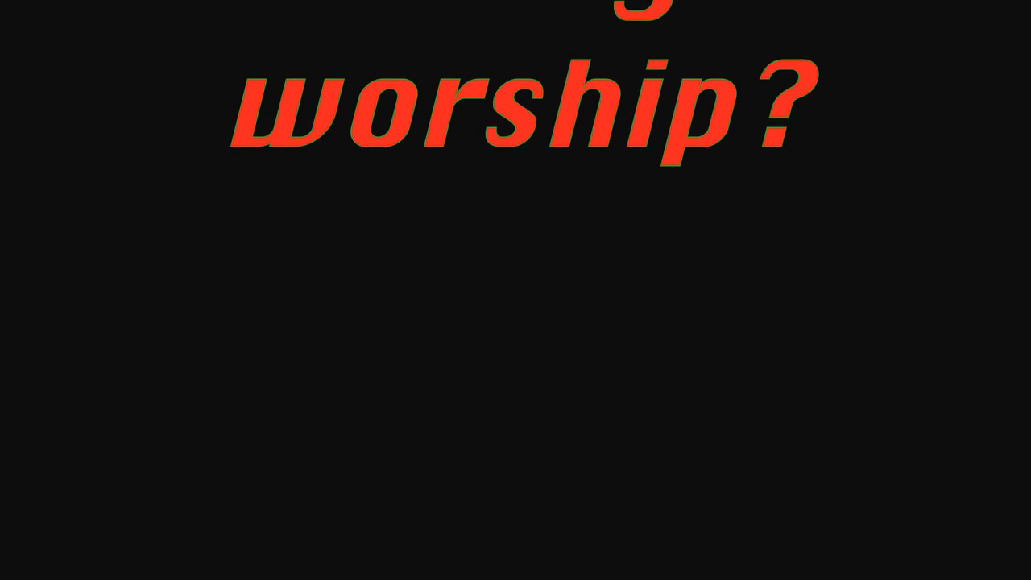
scroll(up, 3)
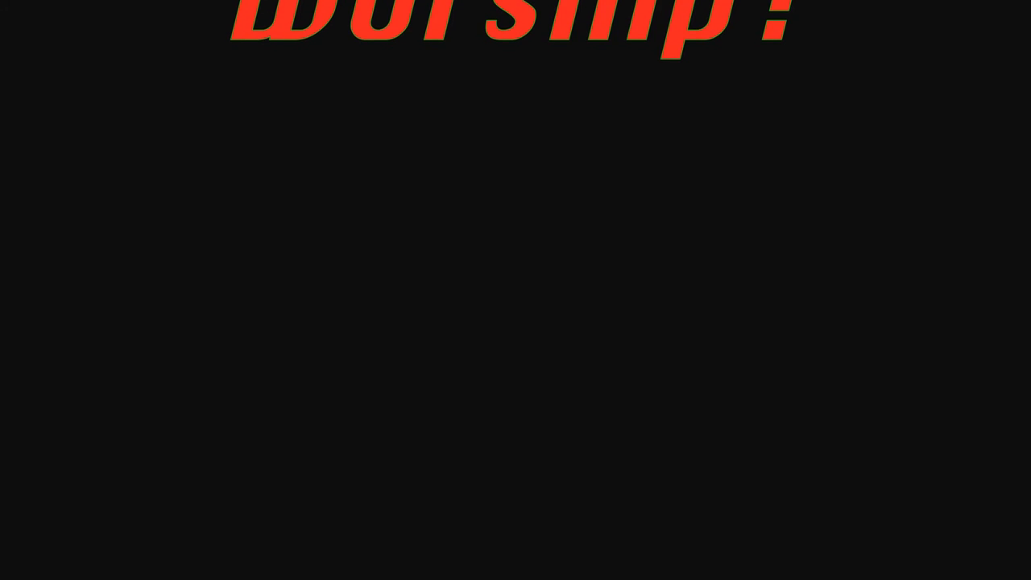